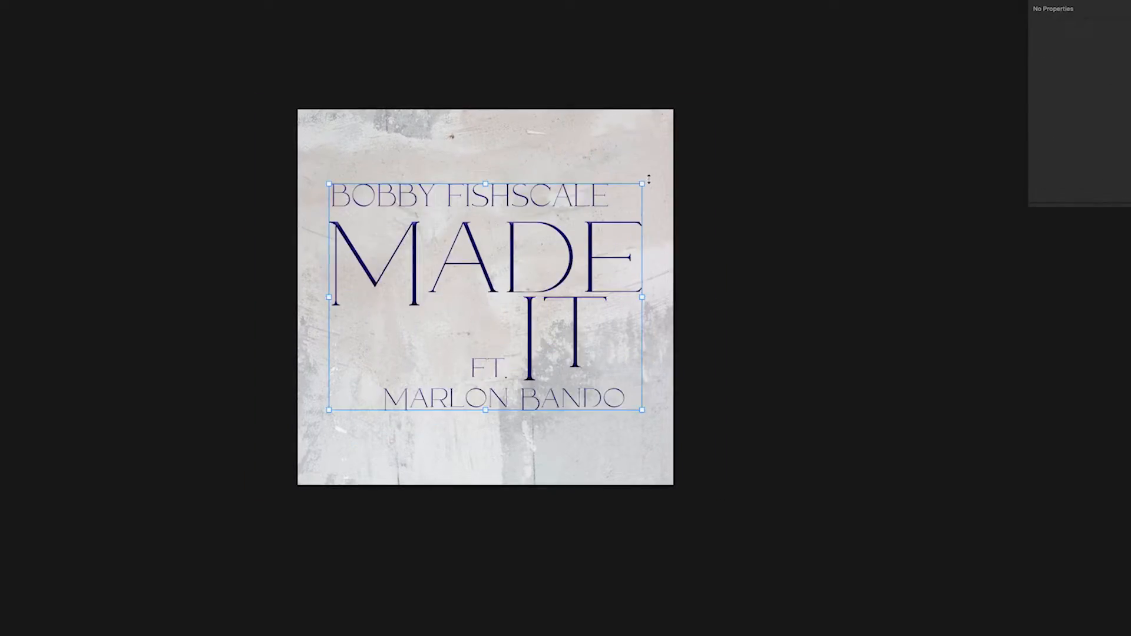
Style the 'MADE IT' title with Bevel & Emboss, Texture, Color Overlay and glow effects on the scratched backdrop.
click(760, 266)
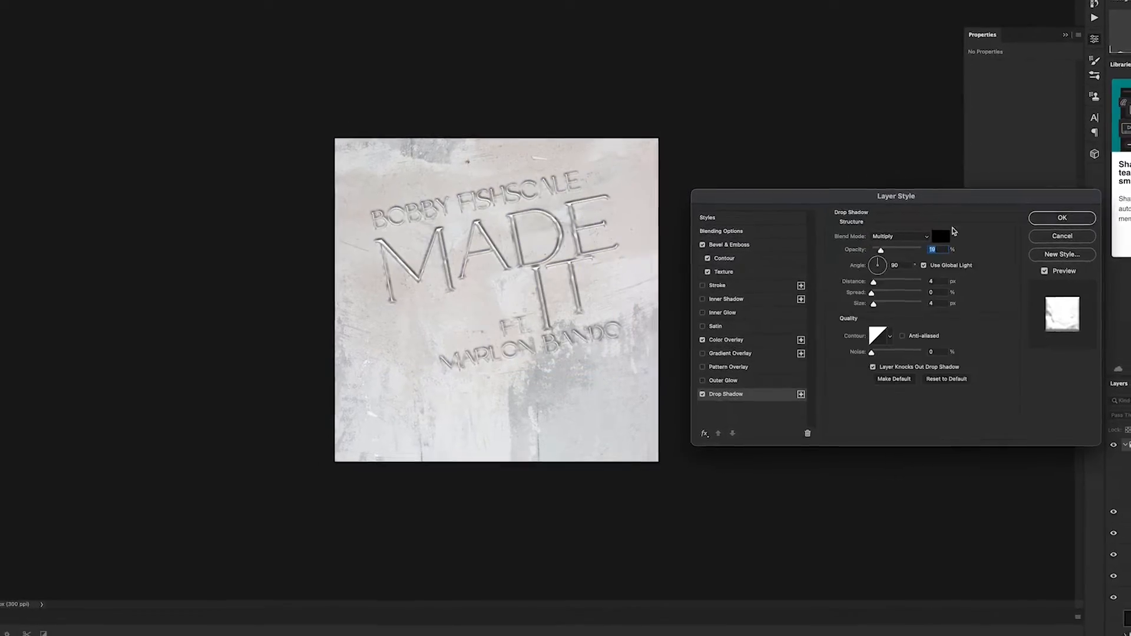
click(1061, 218)
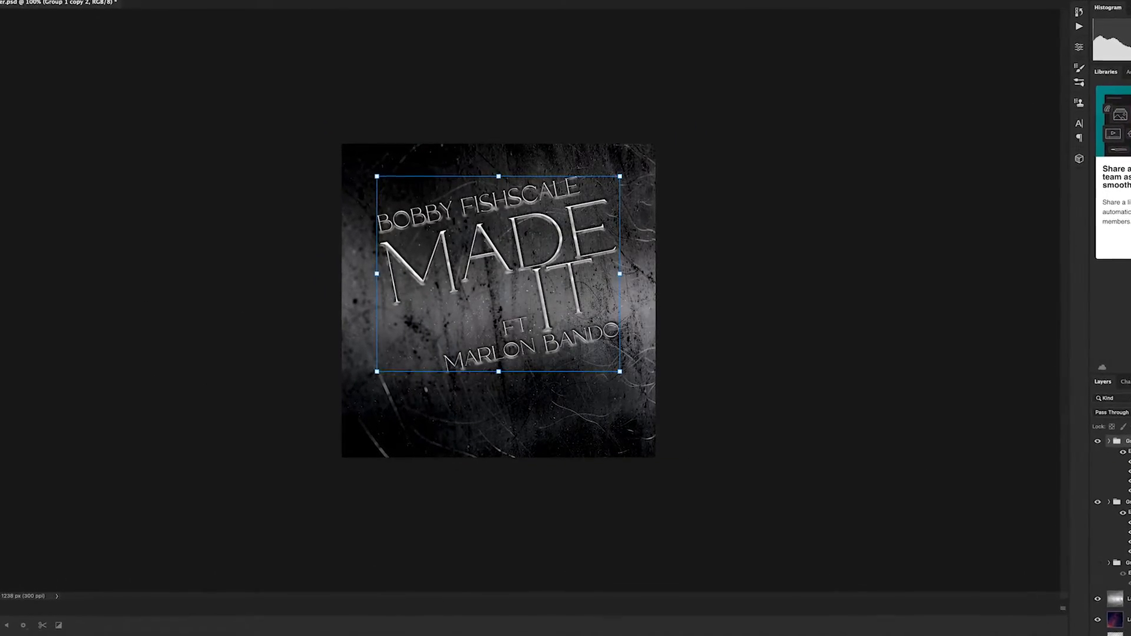
click(911, 232)
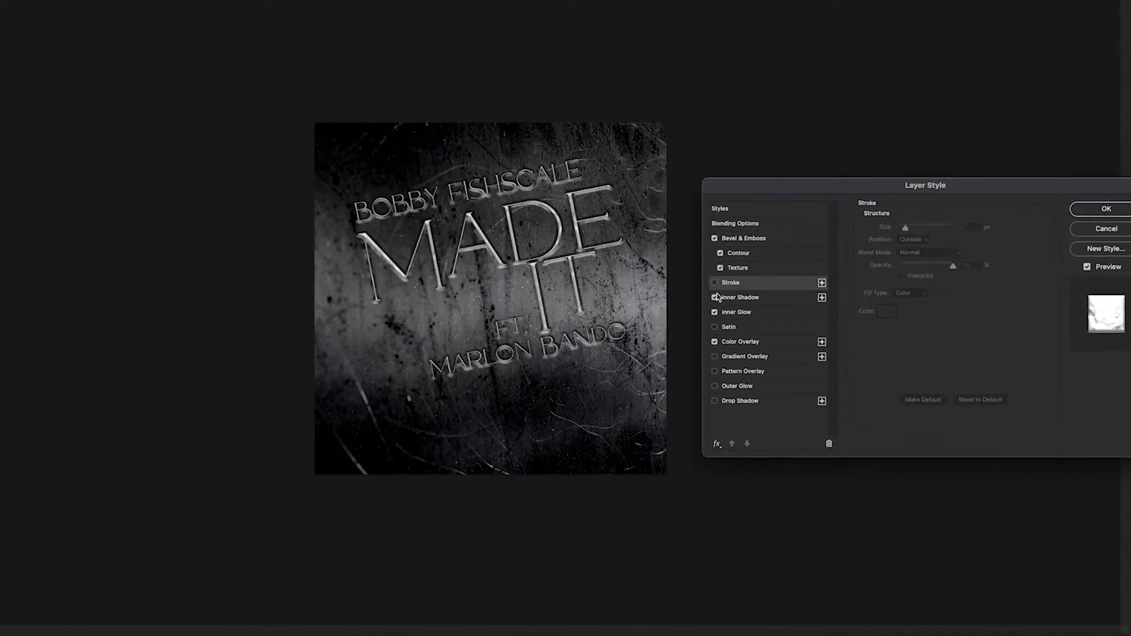
click(747, 390)
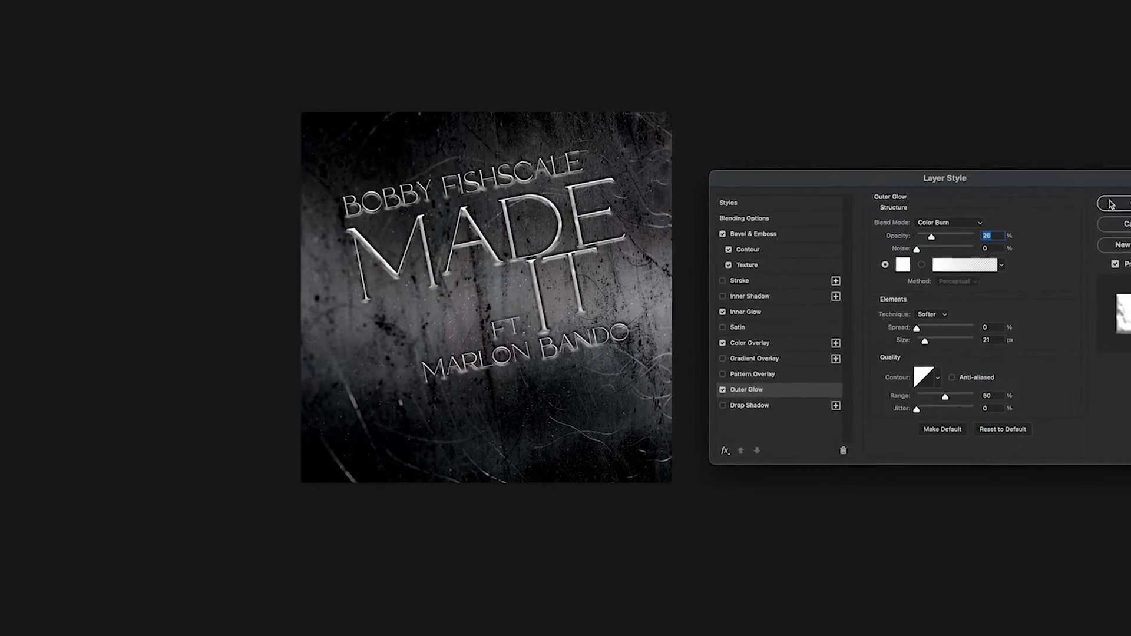
click(1115, 204)
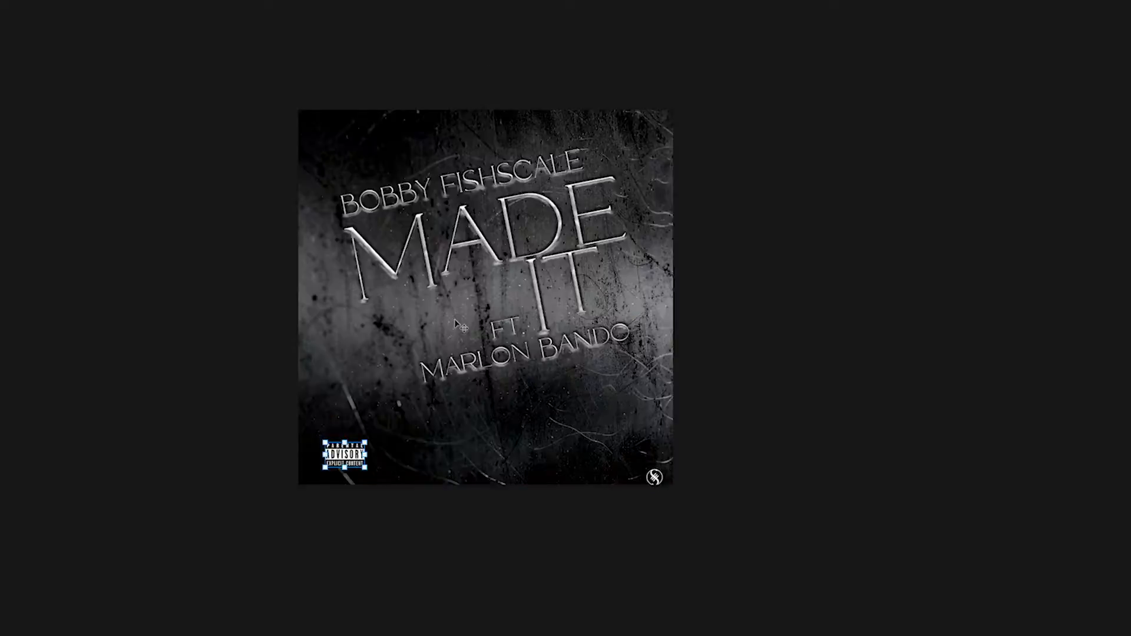